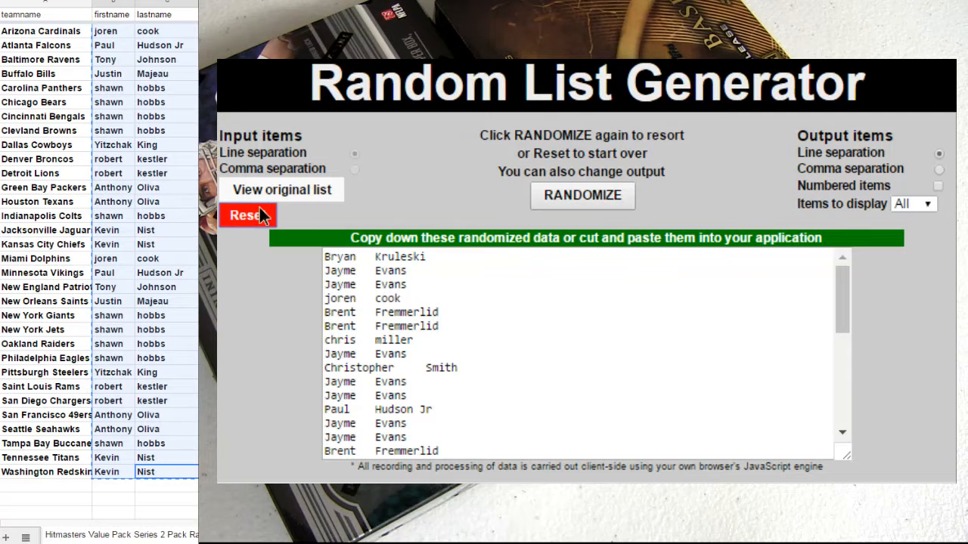
# Reset the generator, paste the participant names, randomize them twice and select the shuffled output
pyautogui.click(248, 214)
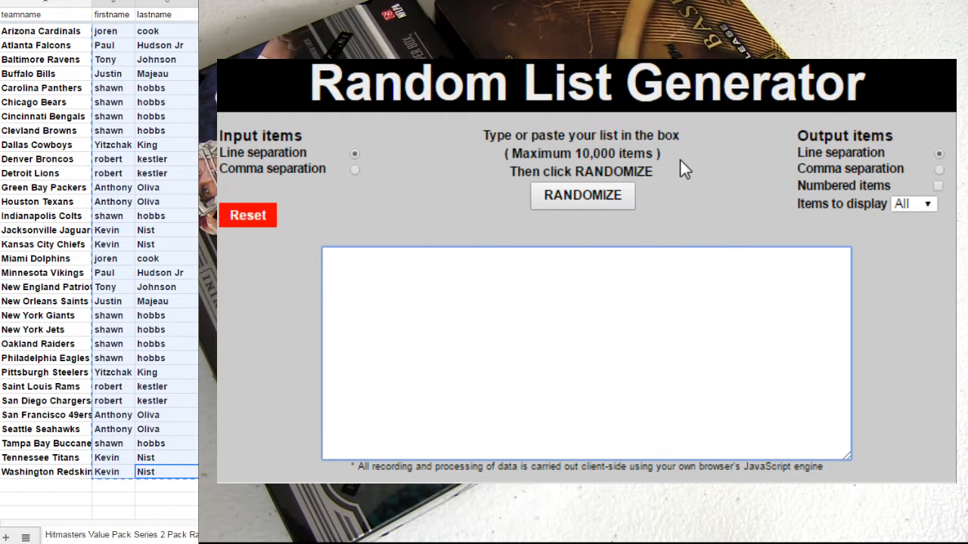
pyautogui.click(582, 195)
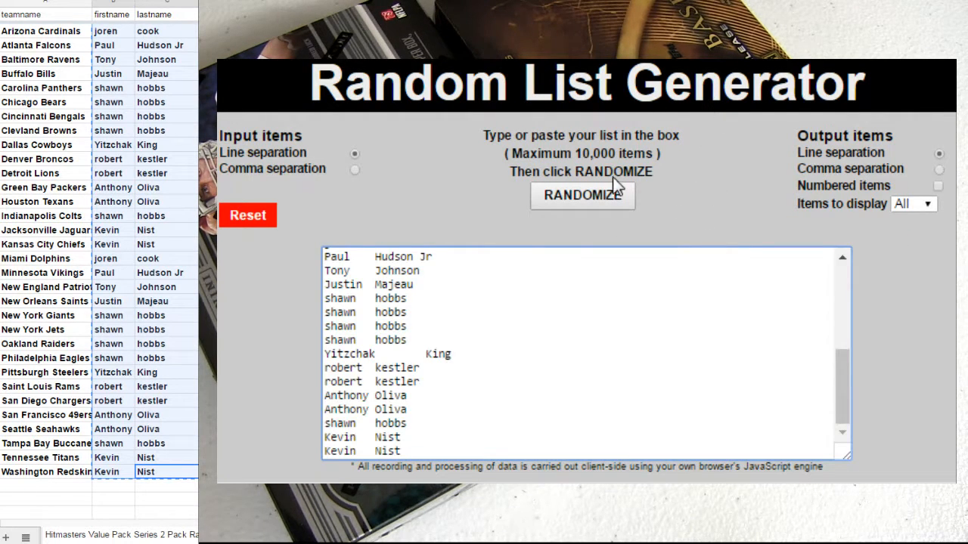
pyautogui.click(582, 195)
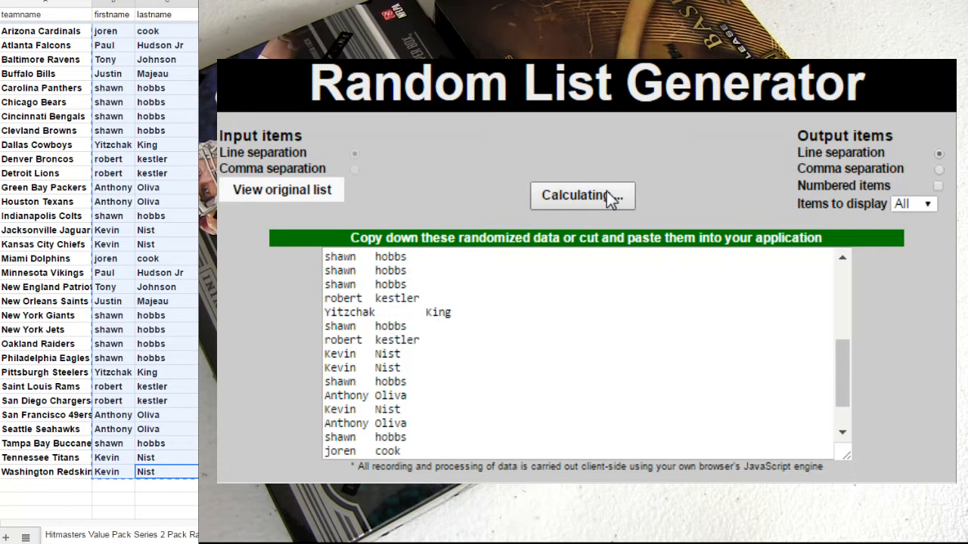
pyautogui.click(582, 195)
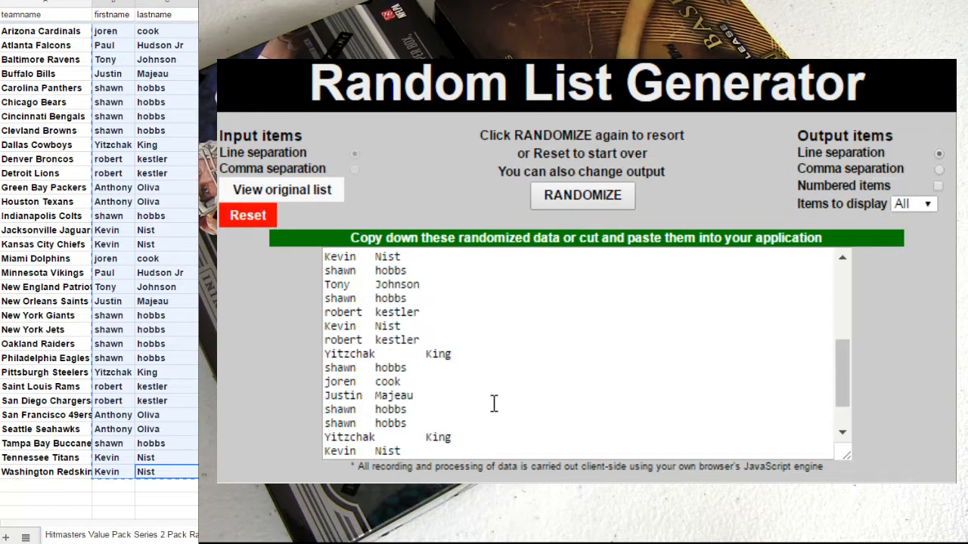
pyautogui.click(582, 195)
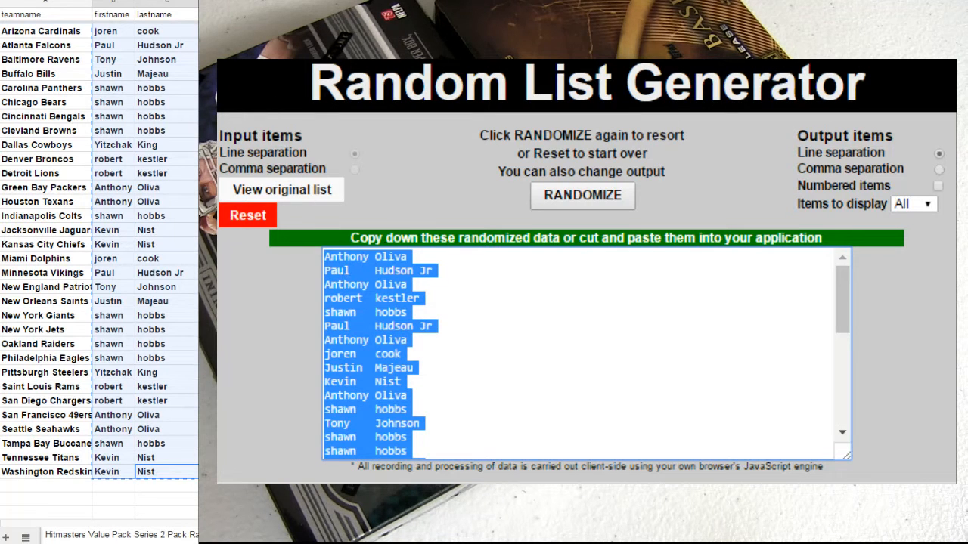
# Paste the shuffled names into B2 beside the NFL team list
pyautogui.rightClick(106, 30)
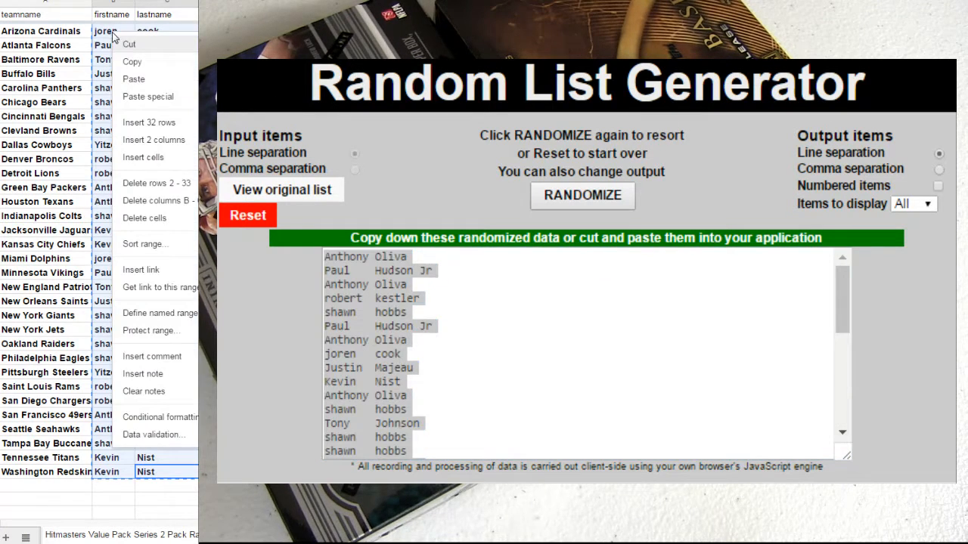
pyautogui.click(133, 78)
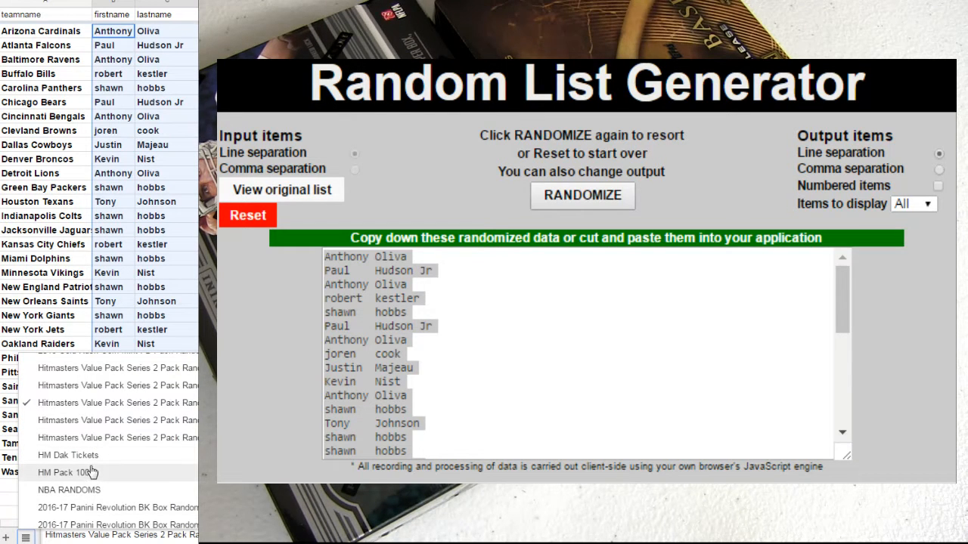
pyautogui.click(63, 471)
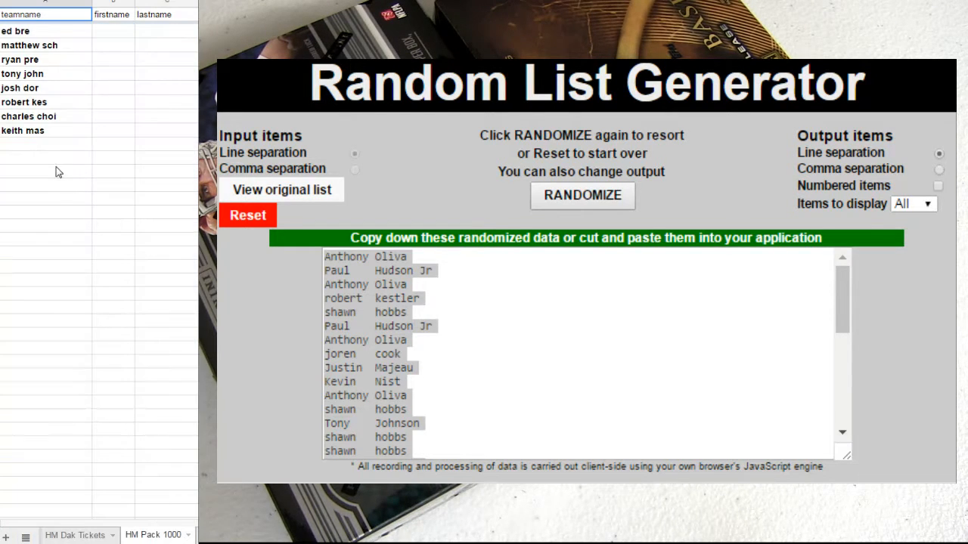
pyautogui.write('a')
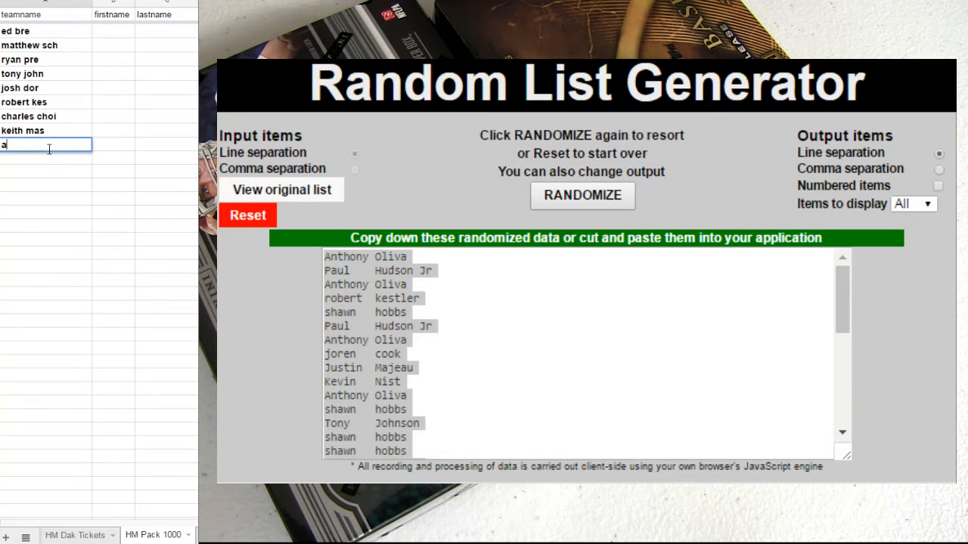
pyautogui.write('anthony')
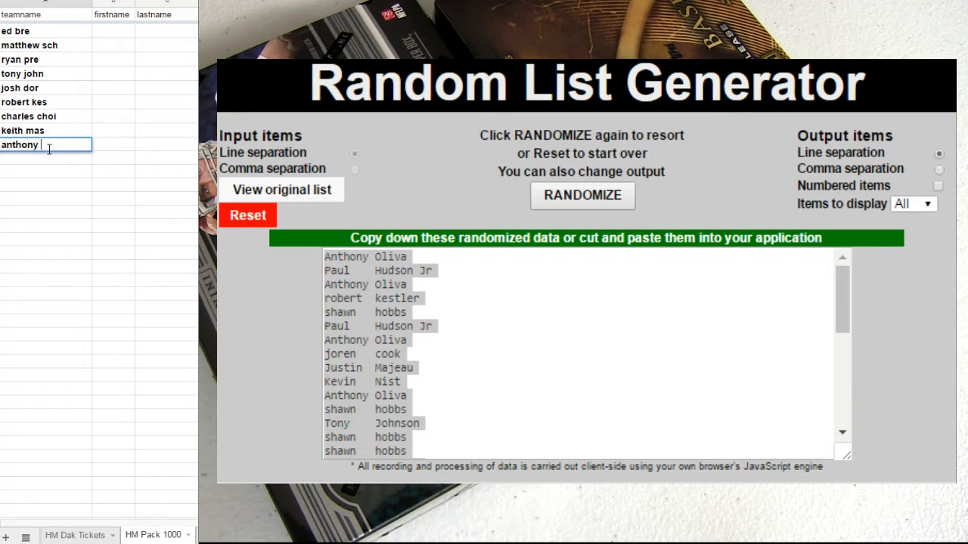
pyautogui.write('oliv')
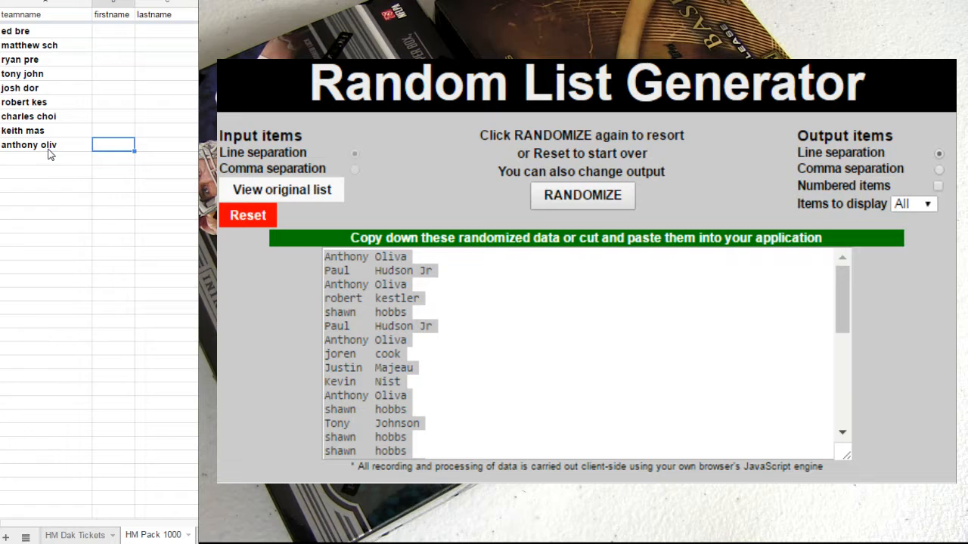
# Return to the Hitmasters Value Pack tab showing the newly shuffled names beside each team
pyautogui.click(26, 535)
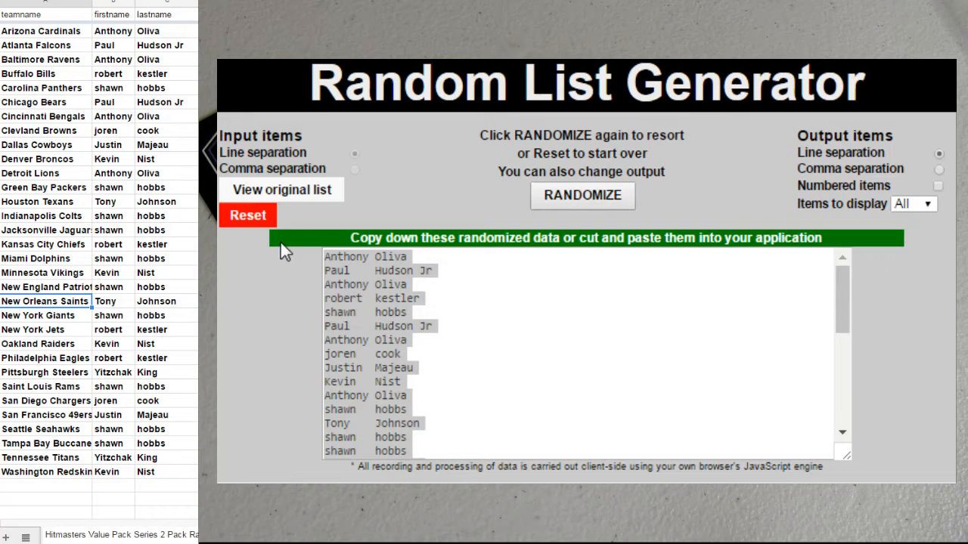
# Reset the generator, enter the pat/phi list and randomize it three times
pyautogui.click(248, 215)
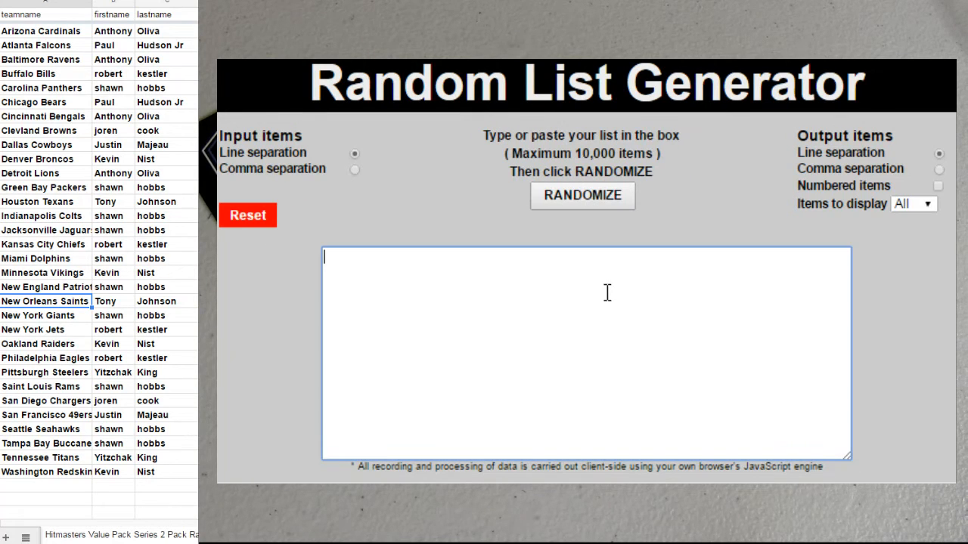
pyautogui.write('pat')
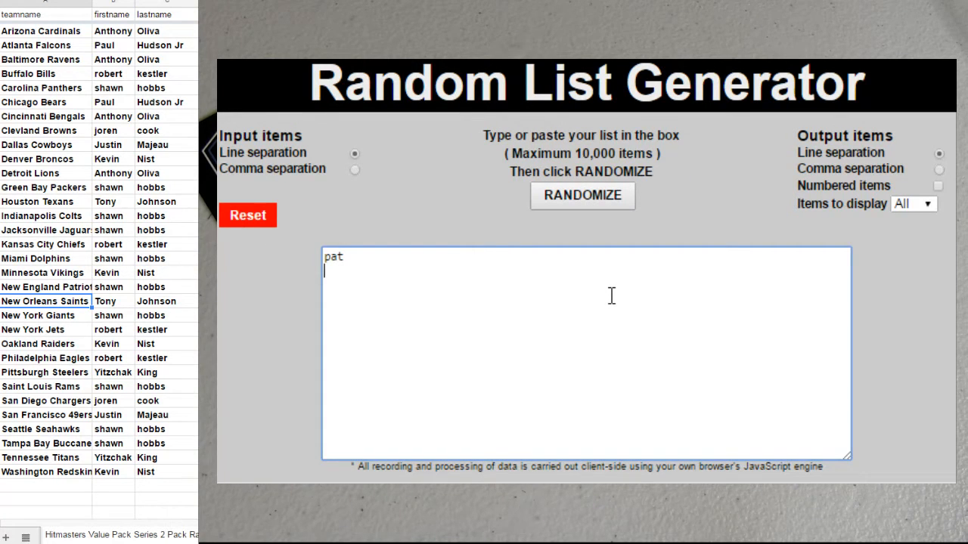
pyautogui.write('phi')
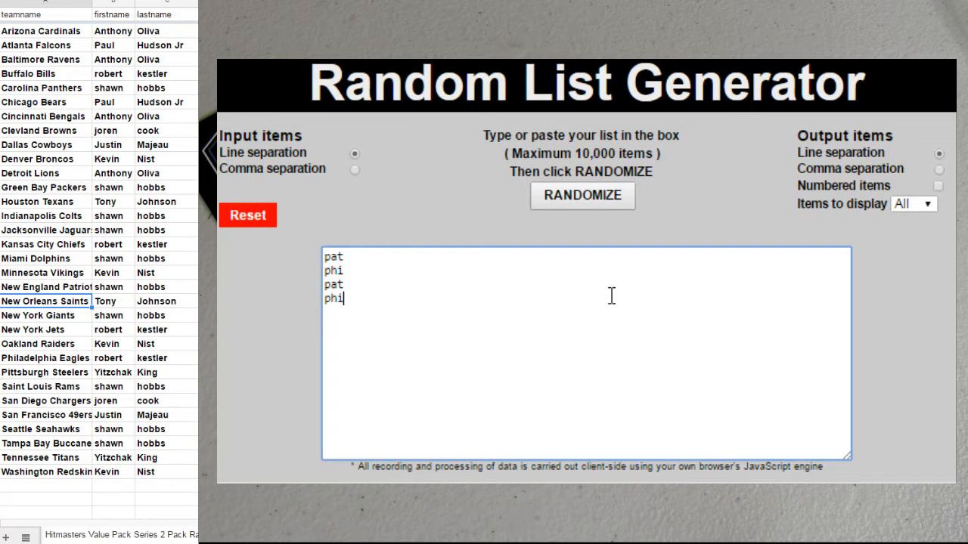
pyautogui.write('pat')
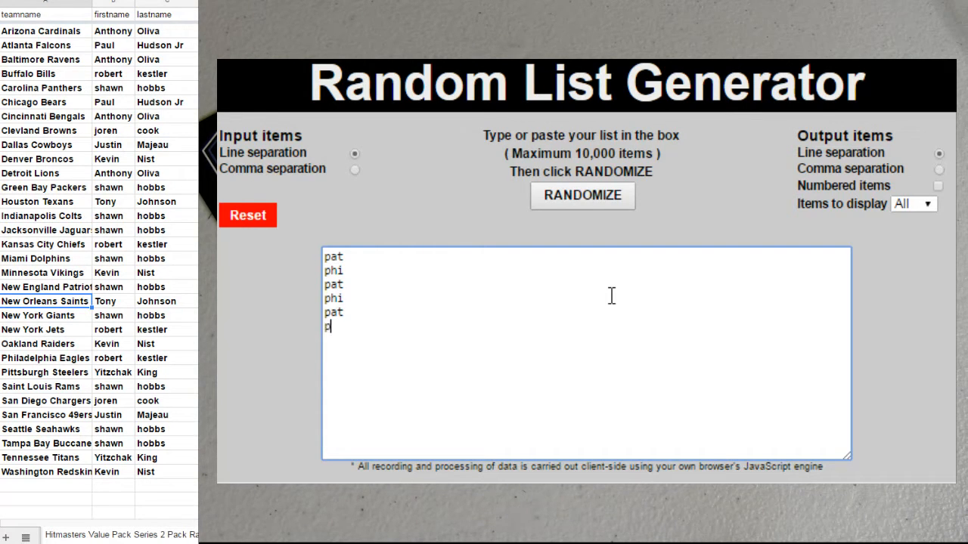
pyautogui.click(582, 195)
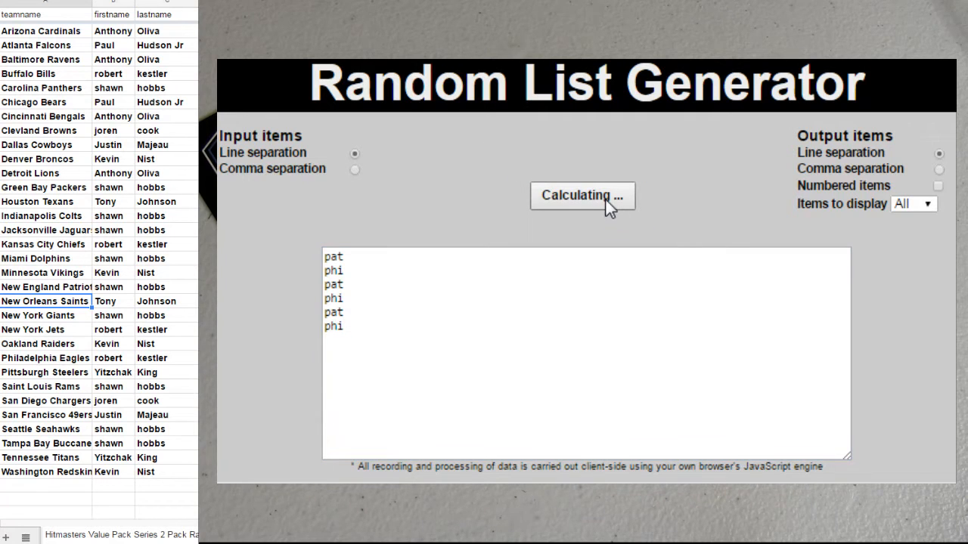
pyautogui.click(582, 195)
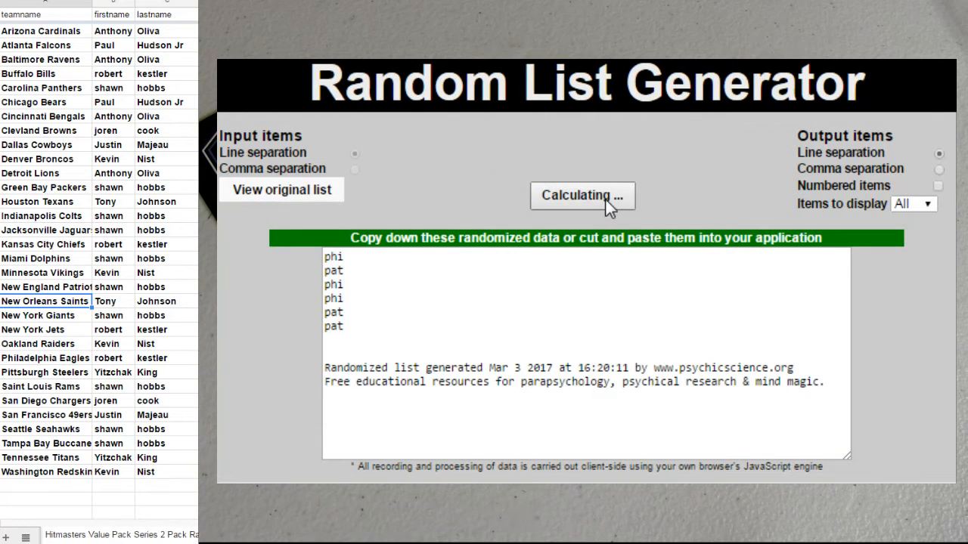
pyautogui.click(582, 195)
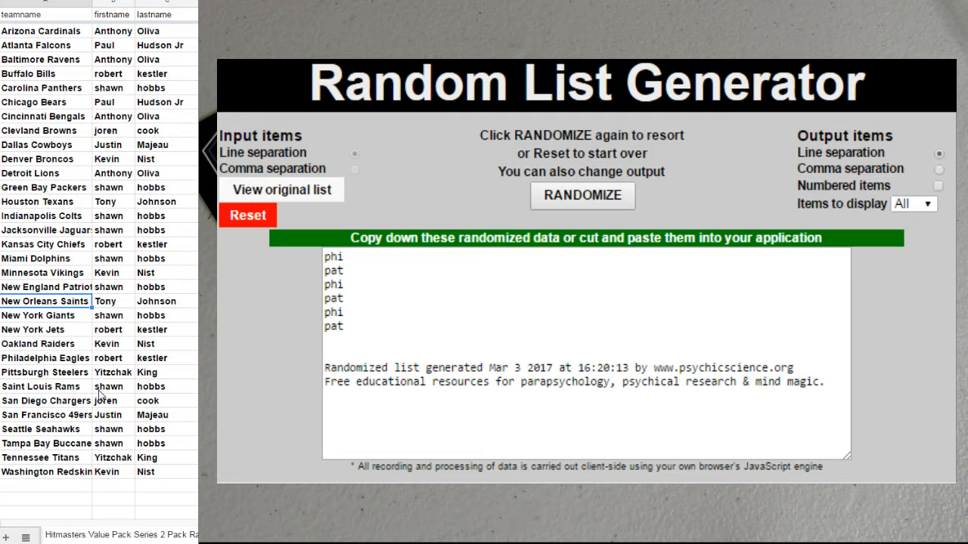
pyautogui.moveTo(98, 361)
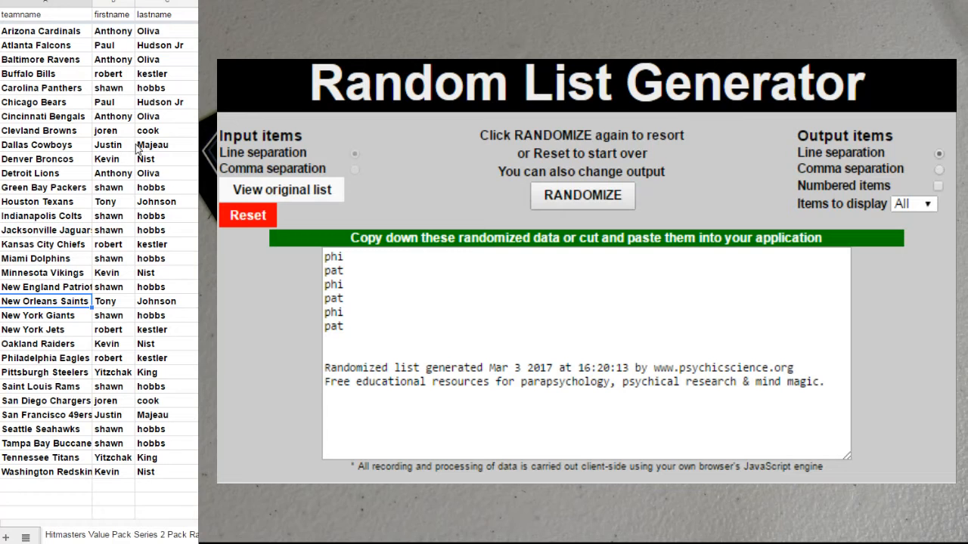
pyautogui.click(107, 145)
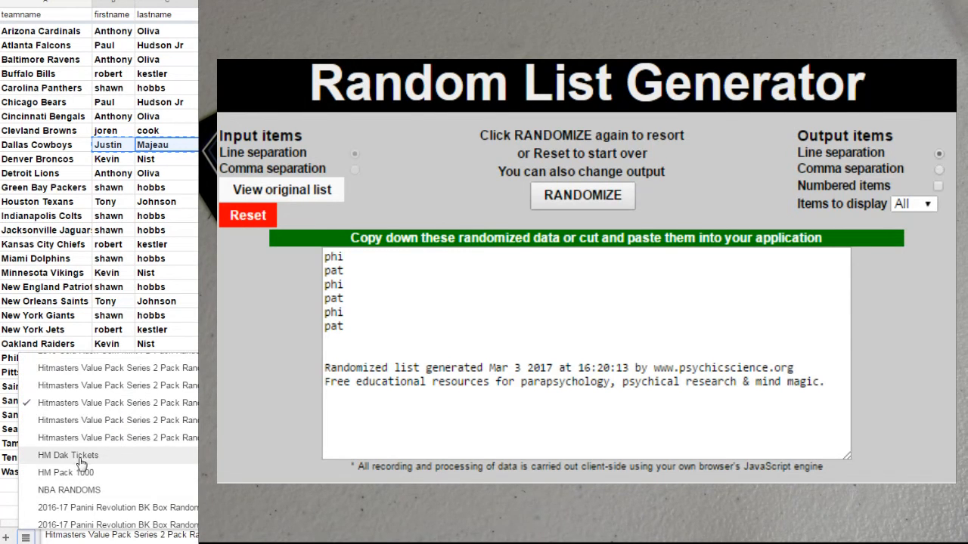
pyautogui.rightClick(46, 27)
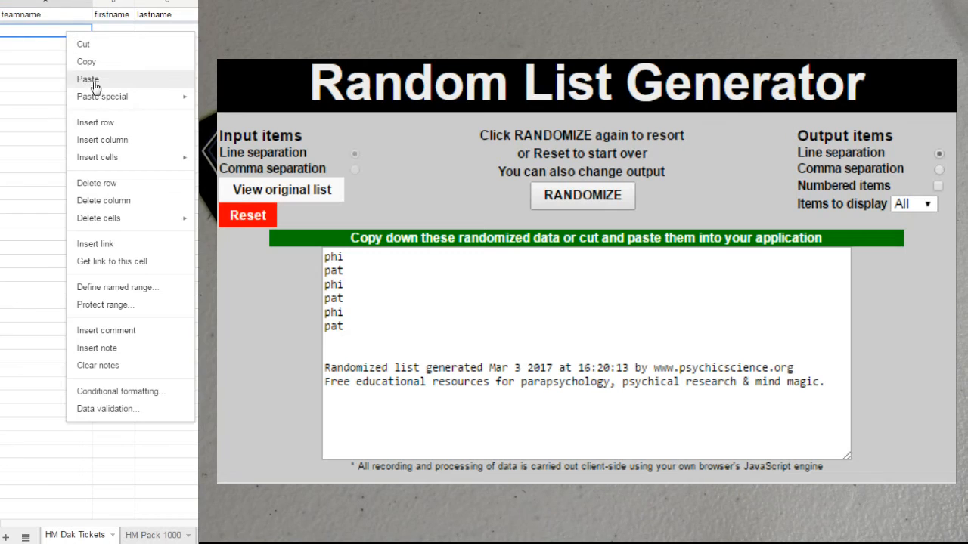
pyautogui.click(87, 79)
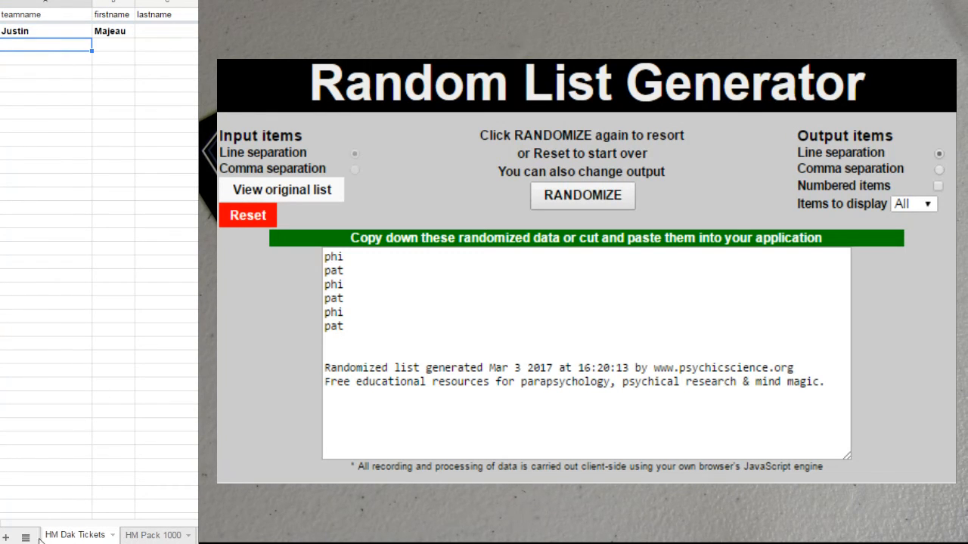